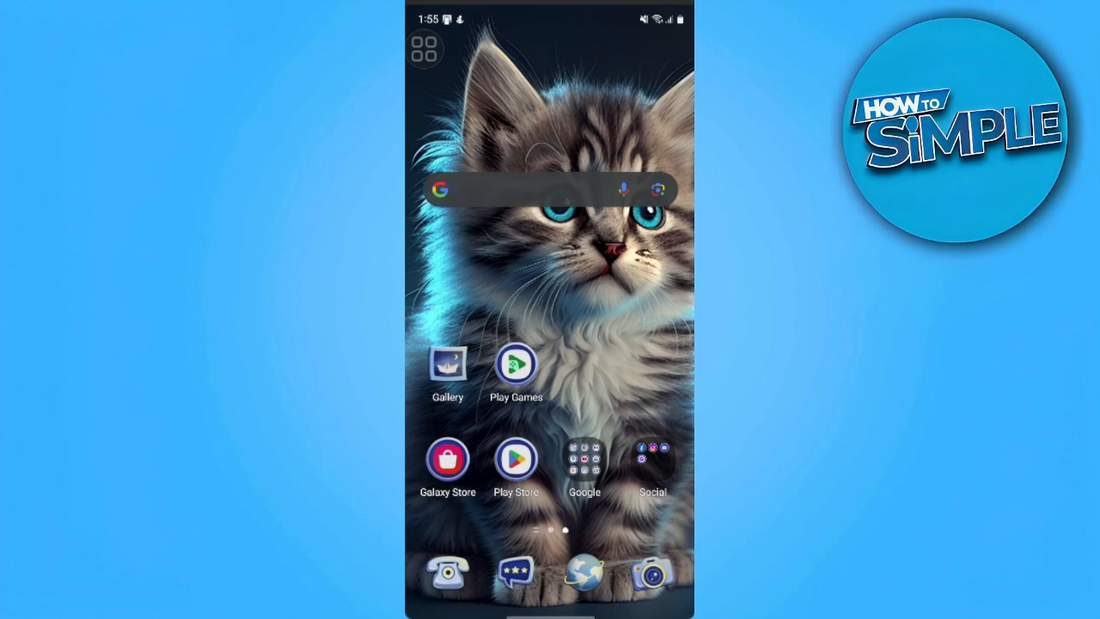
# Launch Google Play Store and bring up the account menu from the profile picture.
pyautogui.click(516, 457)
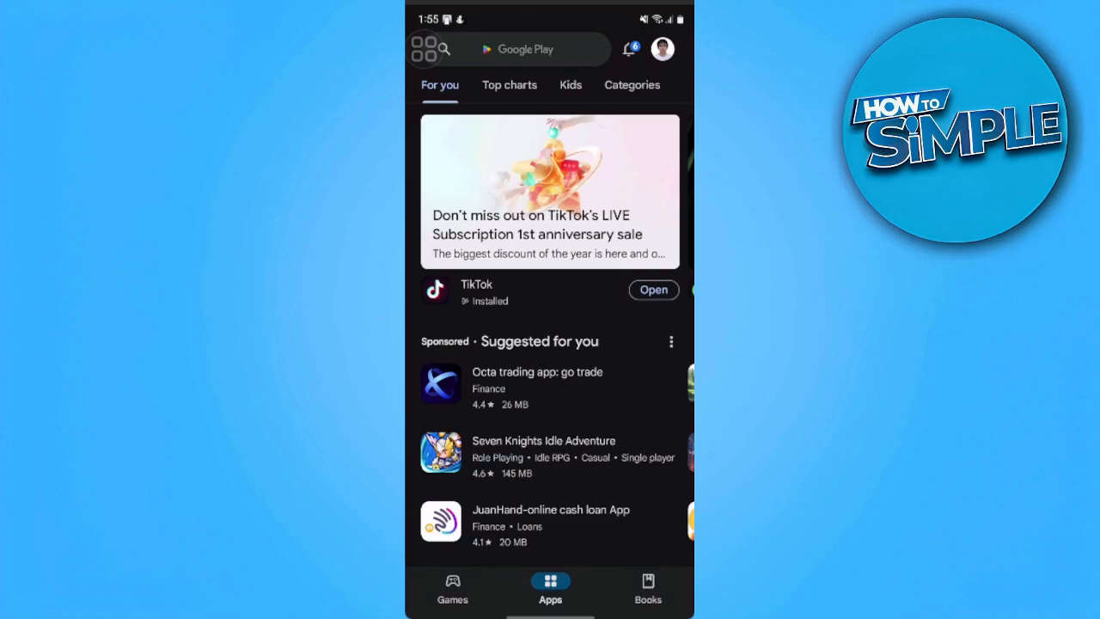
pyautogui.click(524, 48)
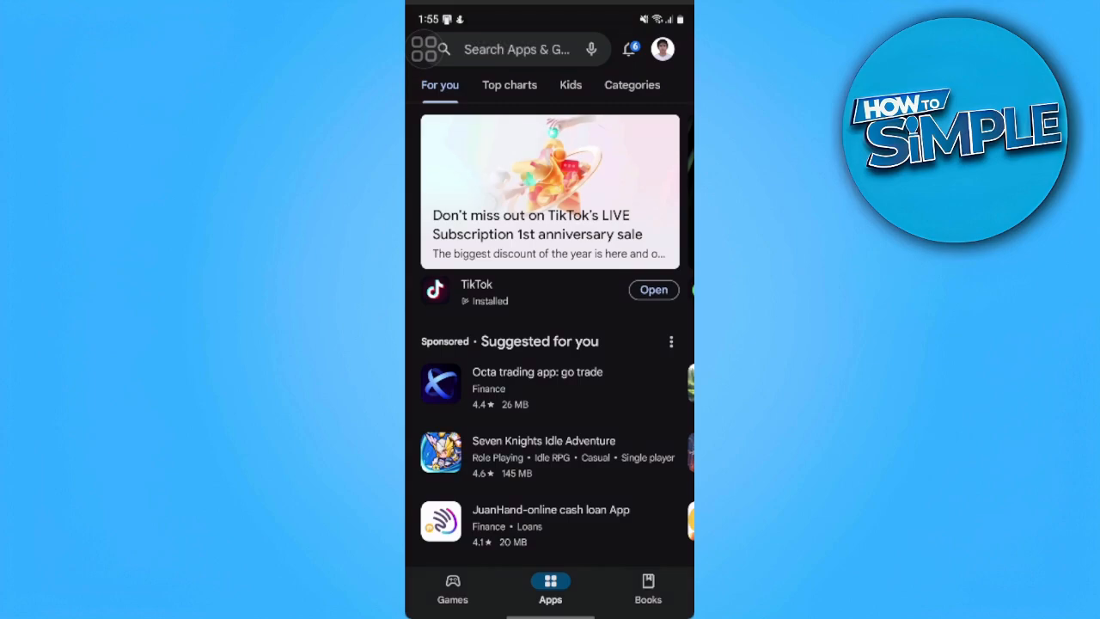
pyautogui.click(664, 48)
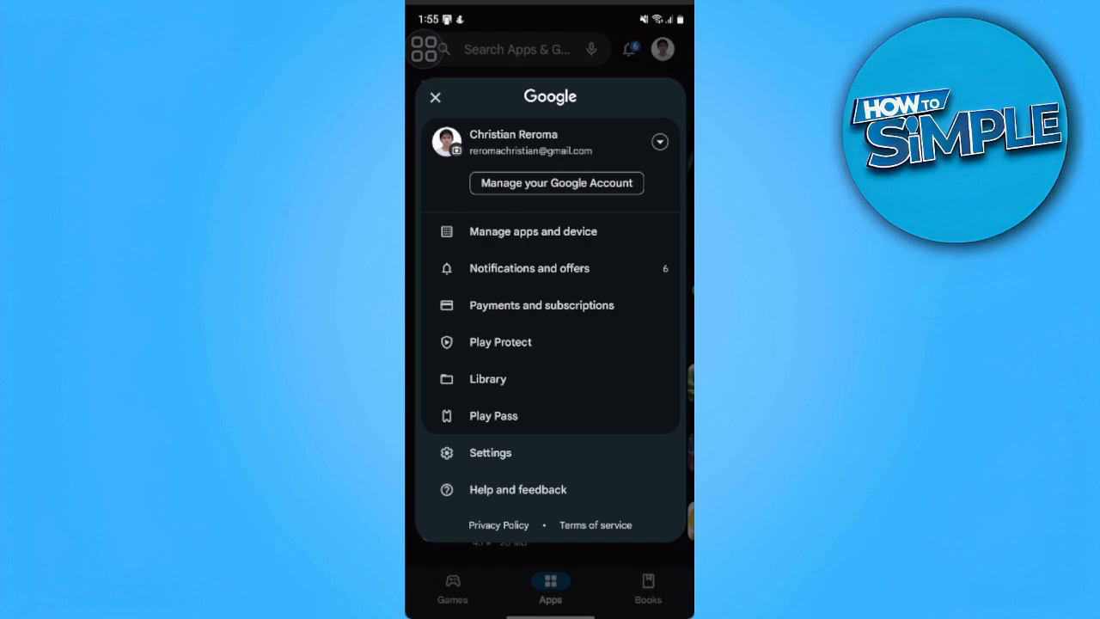
# Go to Help and feedback to reach the Google Play Help page.
pyautogui.click(518, 488)
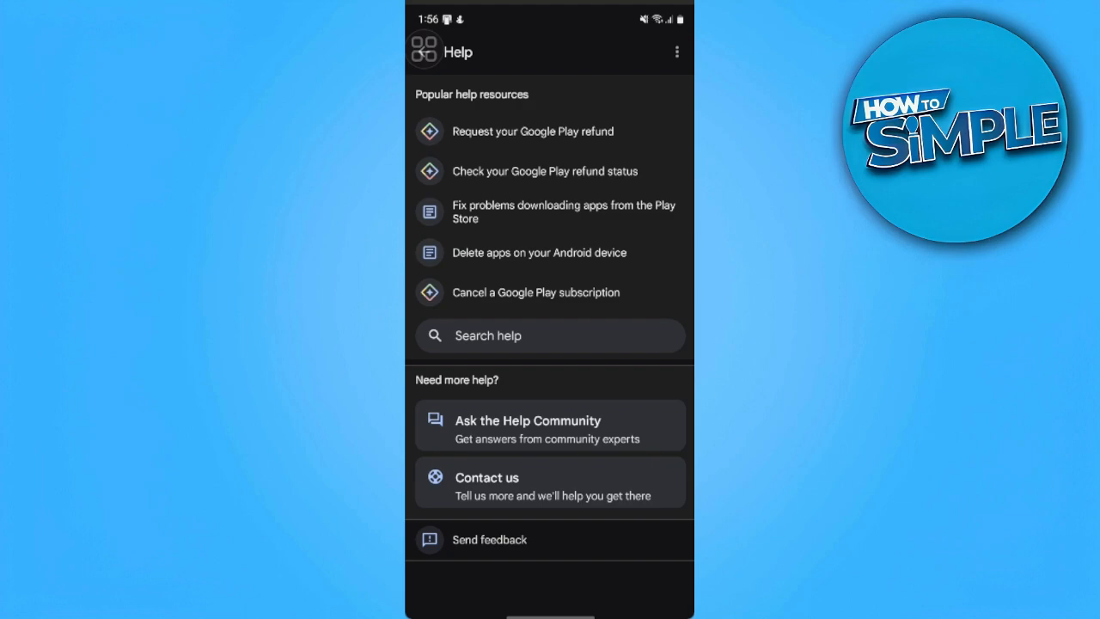
# Start a Contact us request describing the issue as "Transfer balance", correcting the typo.
pyautogui.click(551, 482)
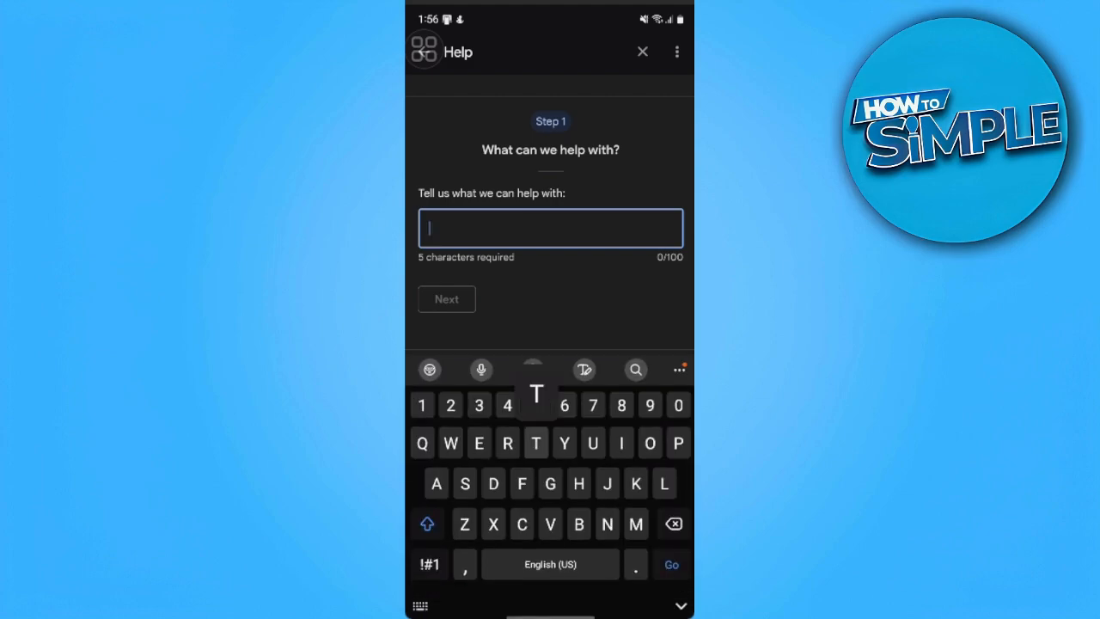
pyautogui.write('Tranfer')
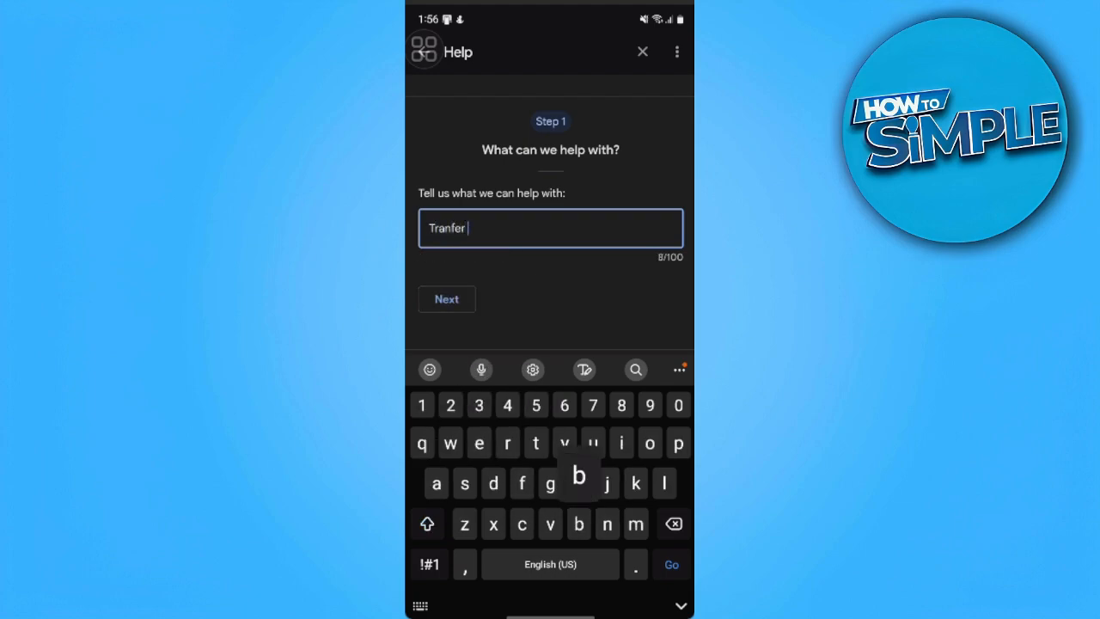
pyautogui.write('balance')
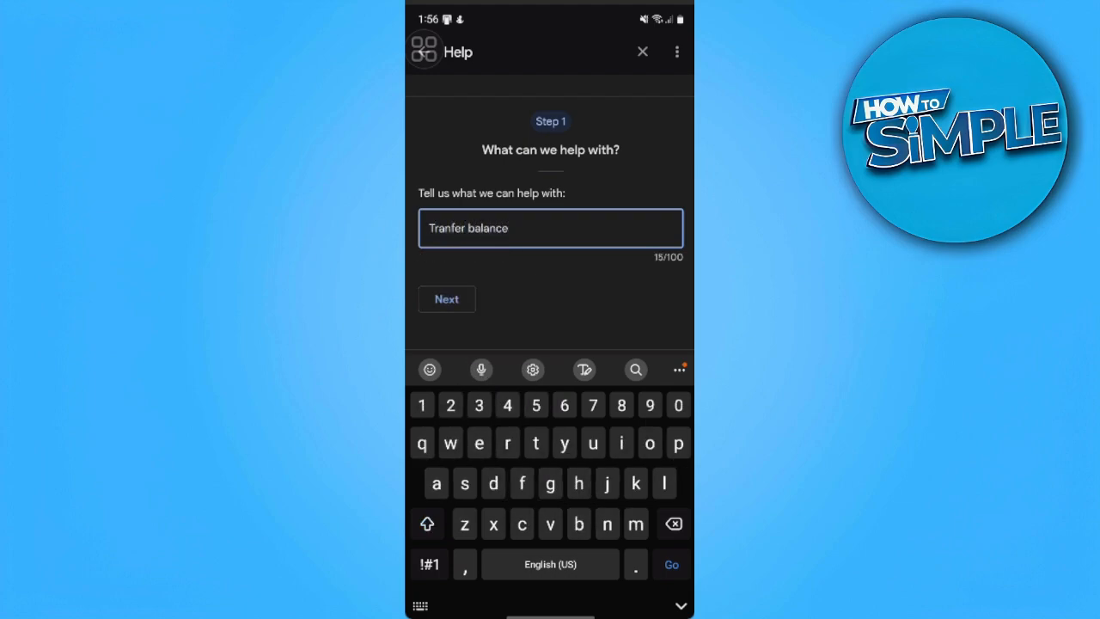
pyautogui.press('Backspace')
pyautogui.write('s')
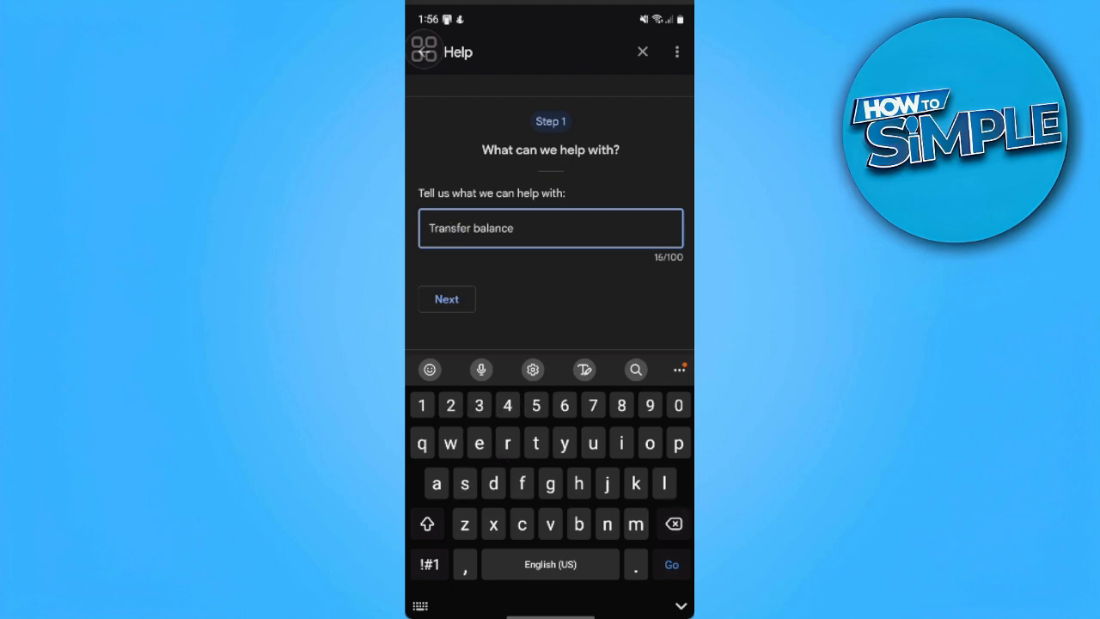
# Classify the issue as Transfer account content with Google Play Apps as the support area.
pyautogui.click(447, 300)
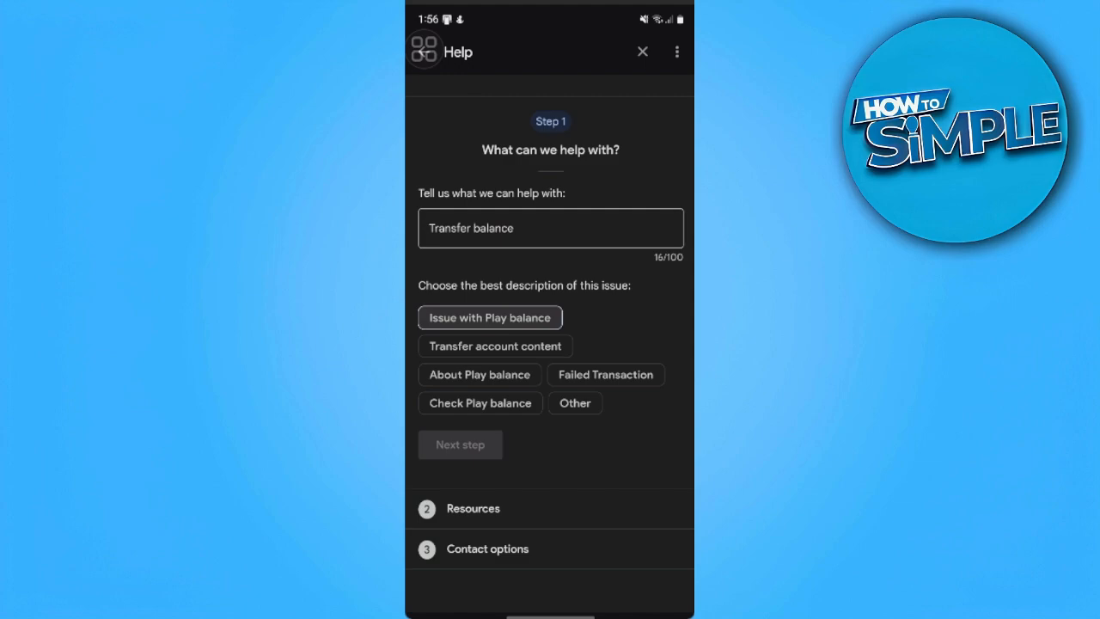
pyautogui.click(495, 345)
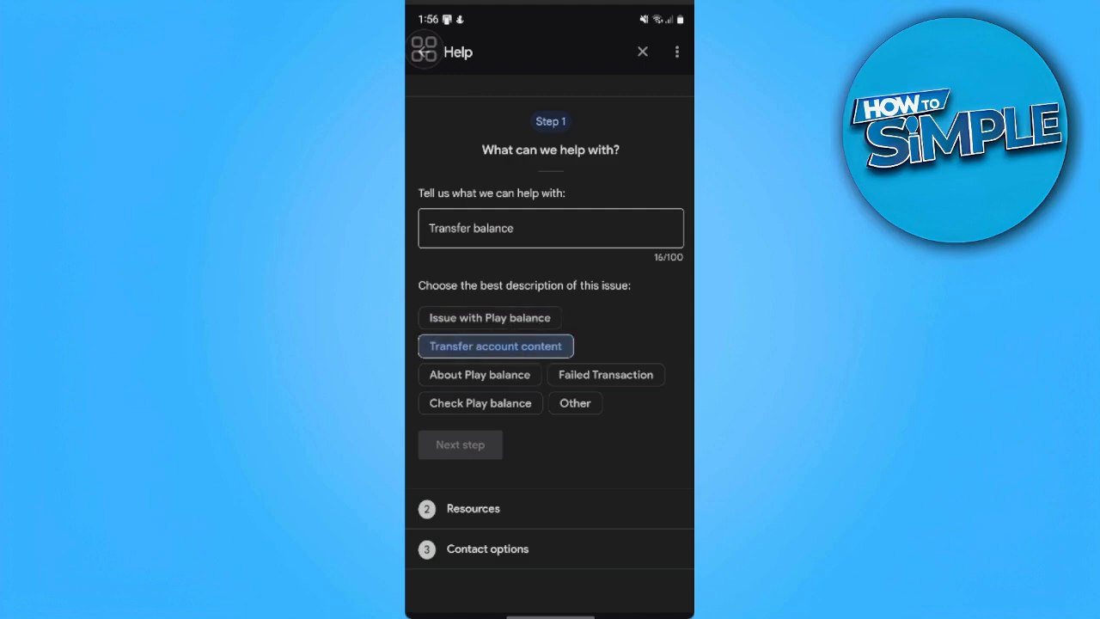
pyautogui.click(495, 346)
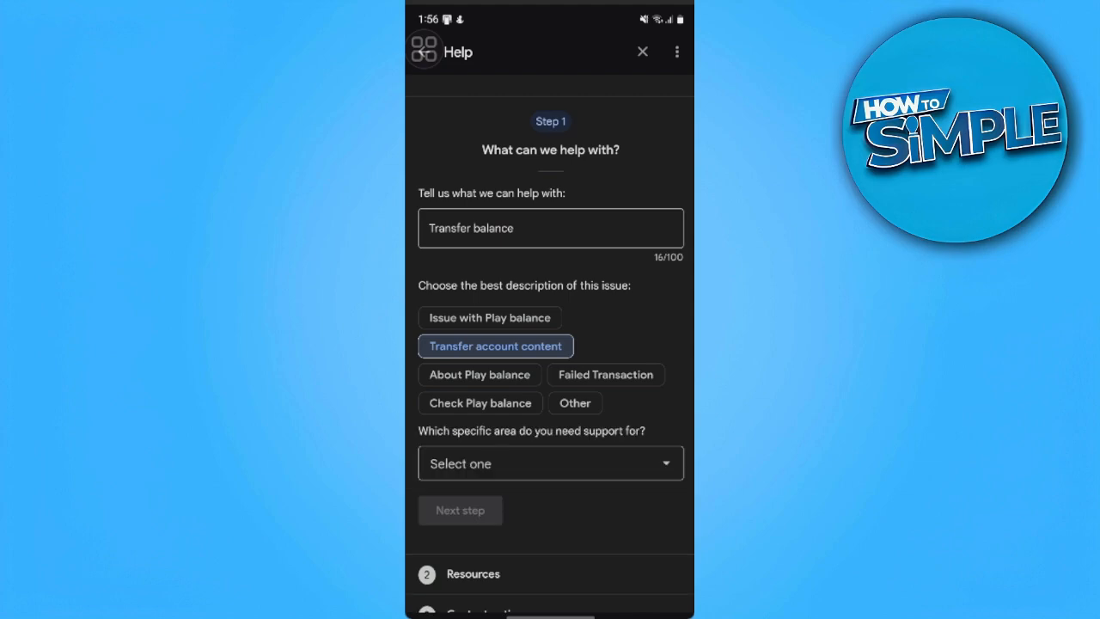
pyautogui.click(550, 464)
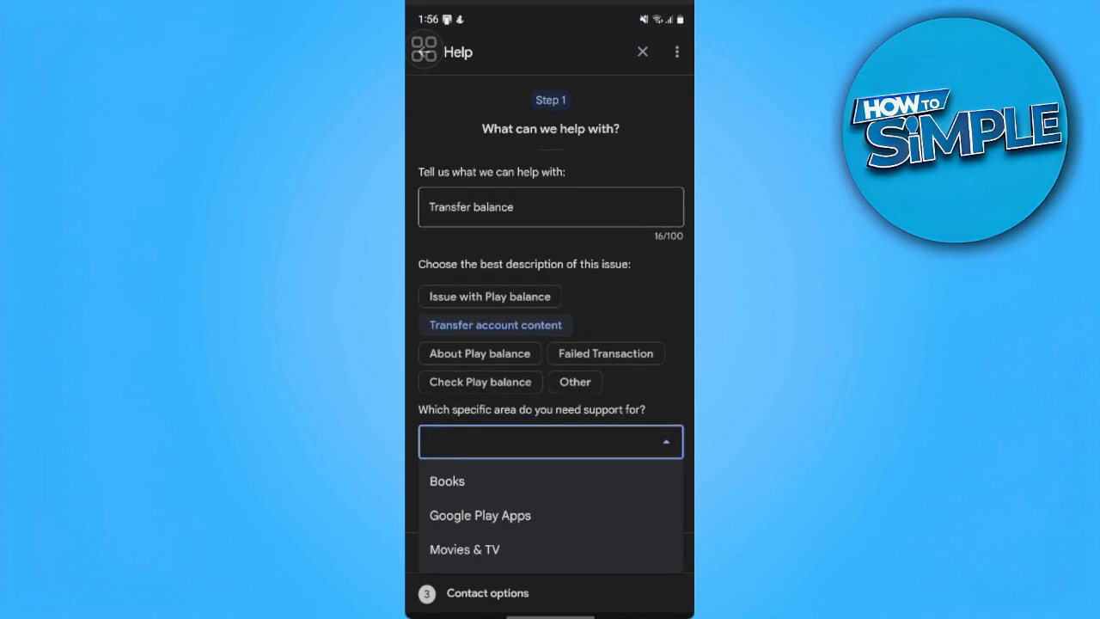
pyautogui.click(480, 516)
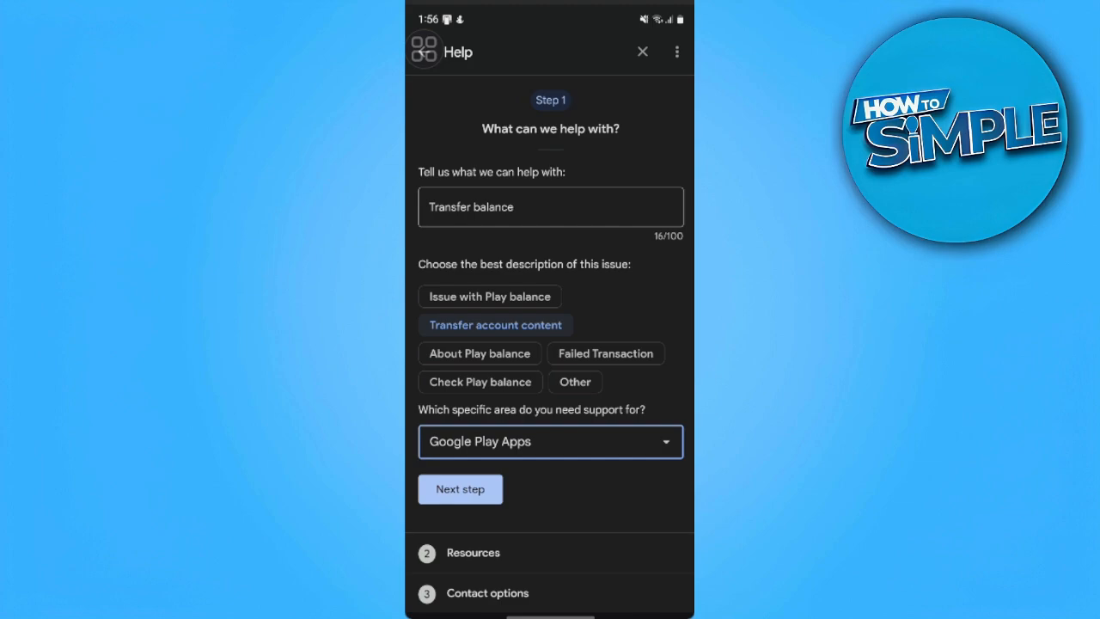
# Skip past the Step 2 suggested resource articles to the Step 3 contact options.
pyautogui.click(460, 488)
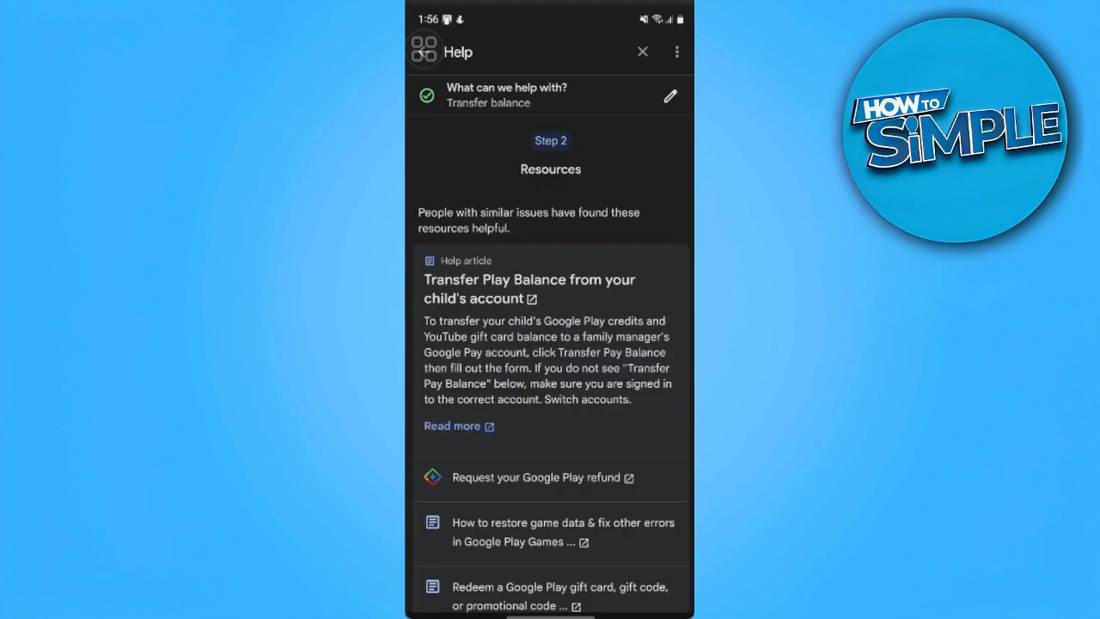
pyautogui.scroll(-3)
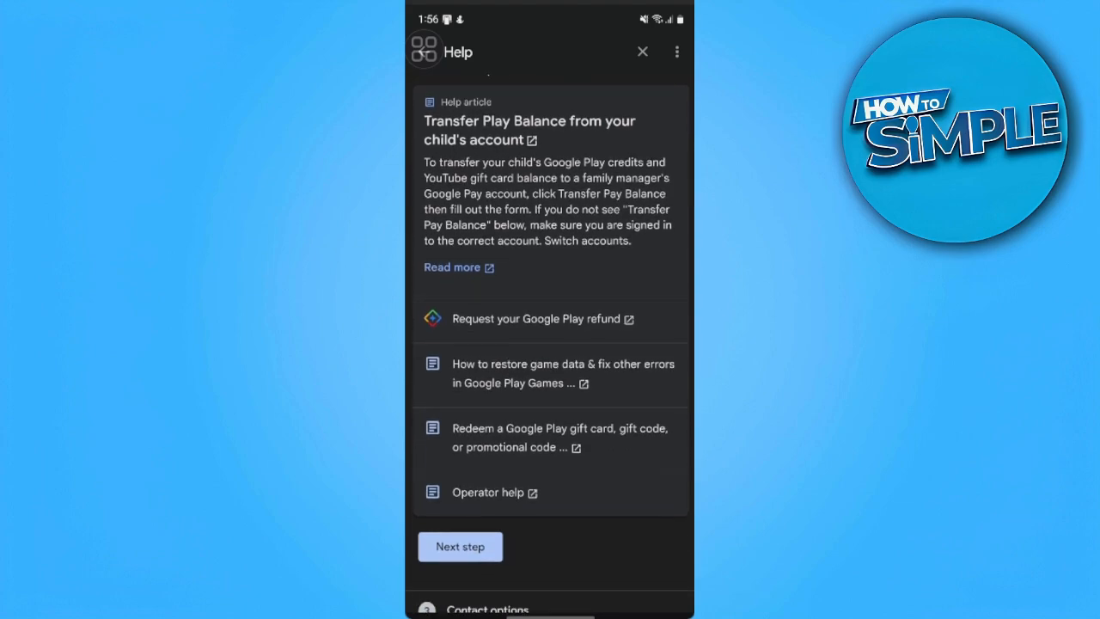
pyautogui.scroll(3)
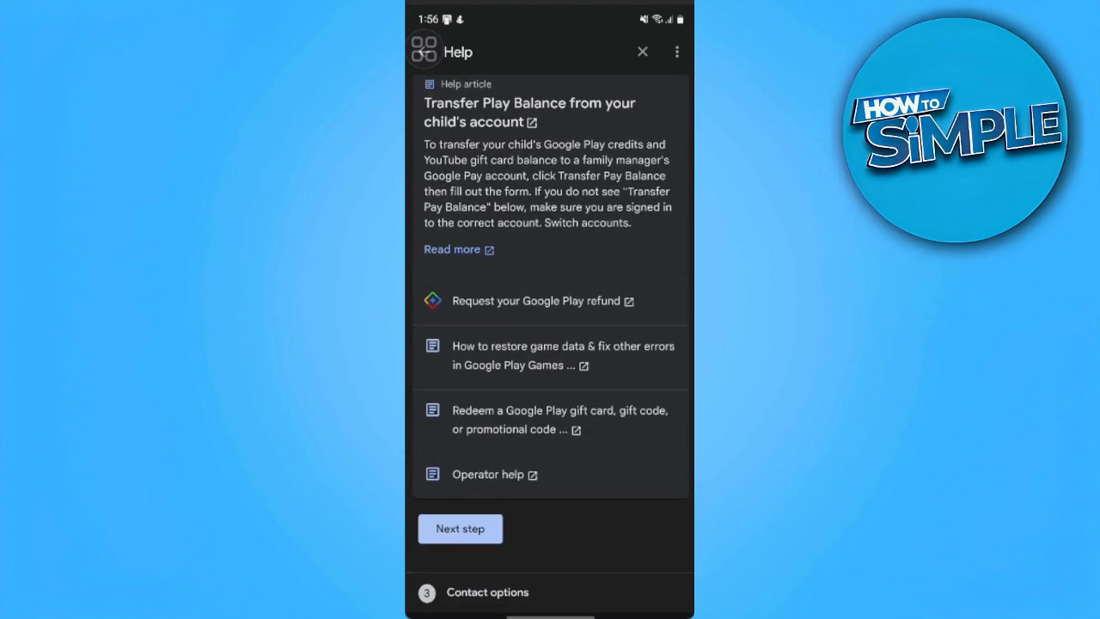
pyautogui.click(461, 530)
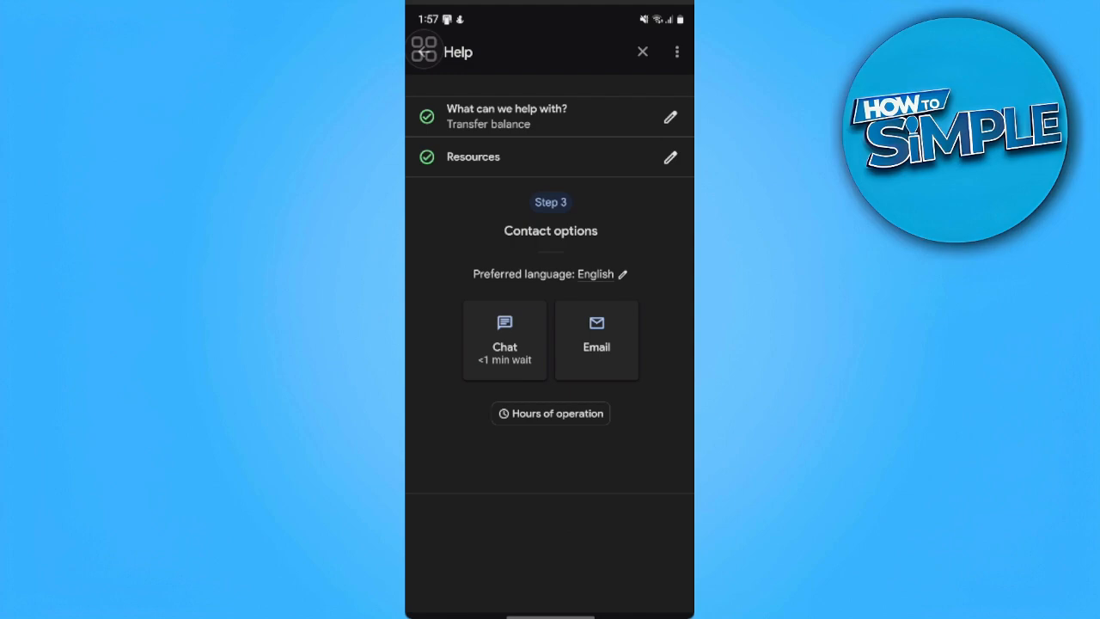
# Choose Chat support and review the contact form with first and last name prefilled.
pyautogui.click(505, 340)
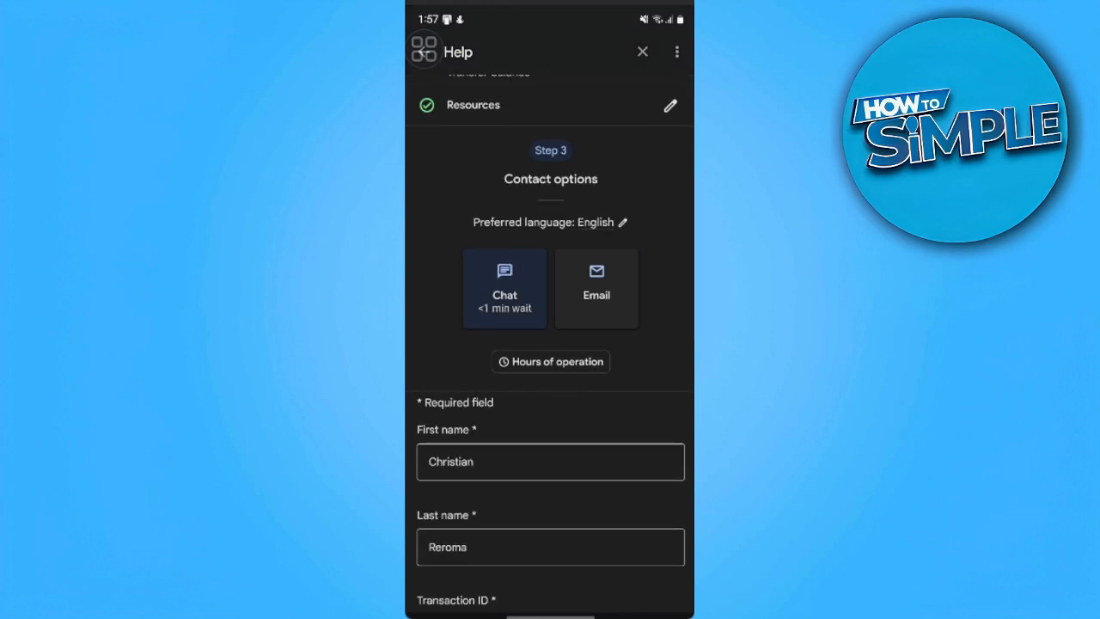
pyautogui.scroll(-3)
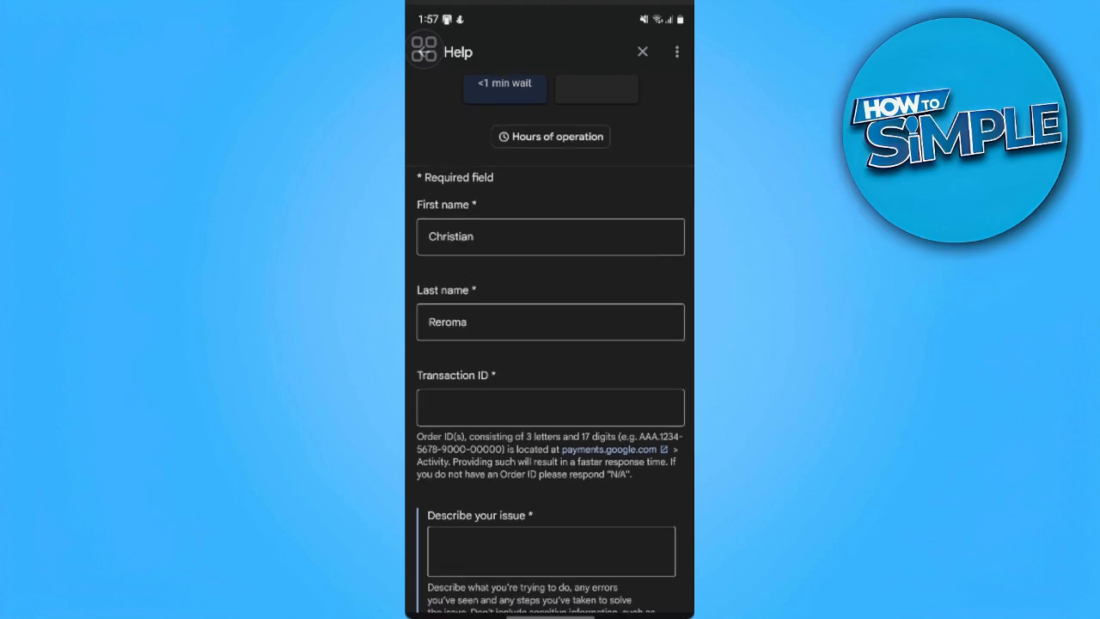
pyautogui.scroll(-3)
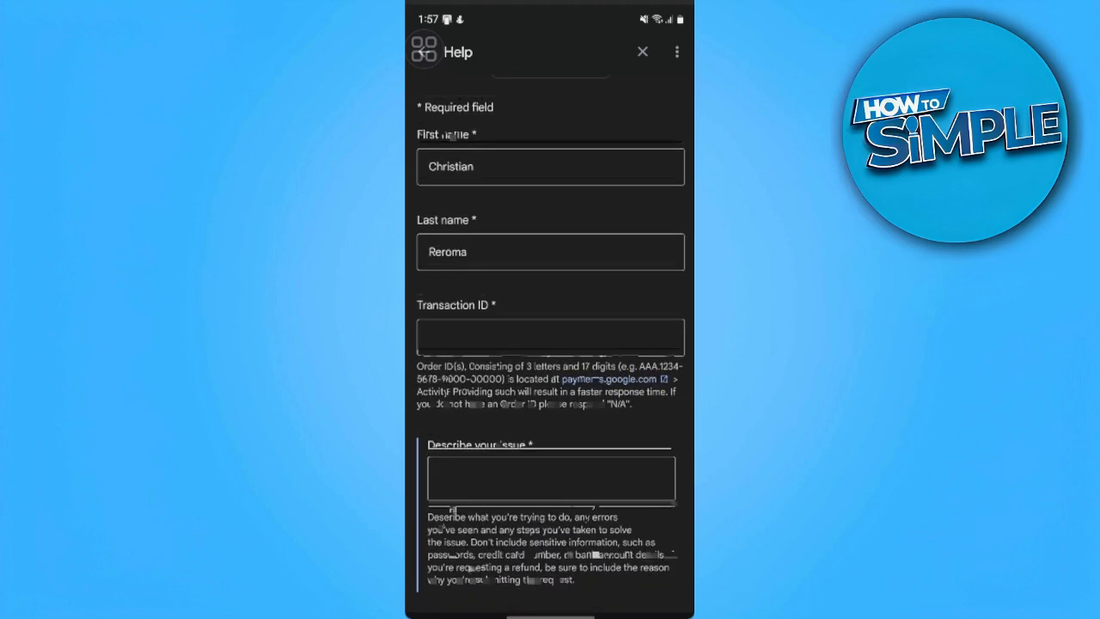